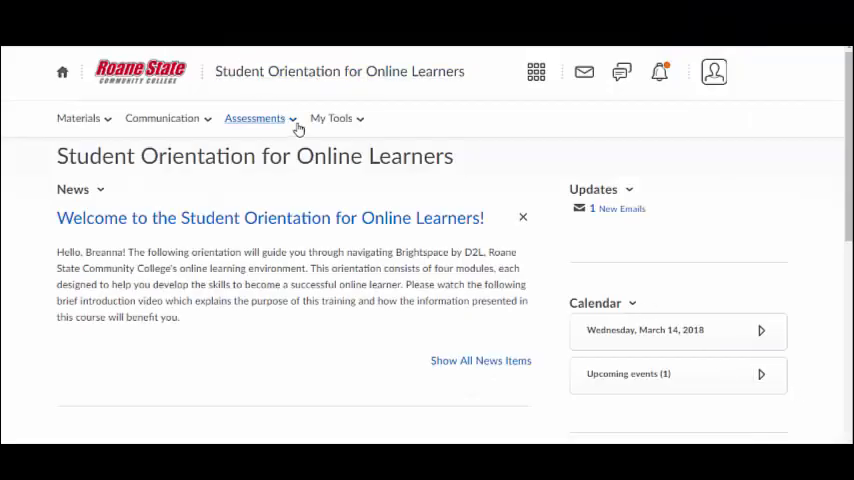
- Expand the Assessments menu on the Student Orientation course home to list its tools
left_click(254, 118)
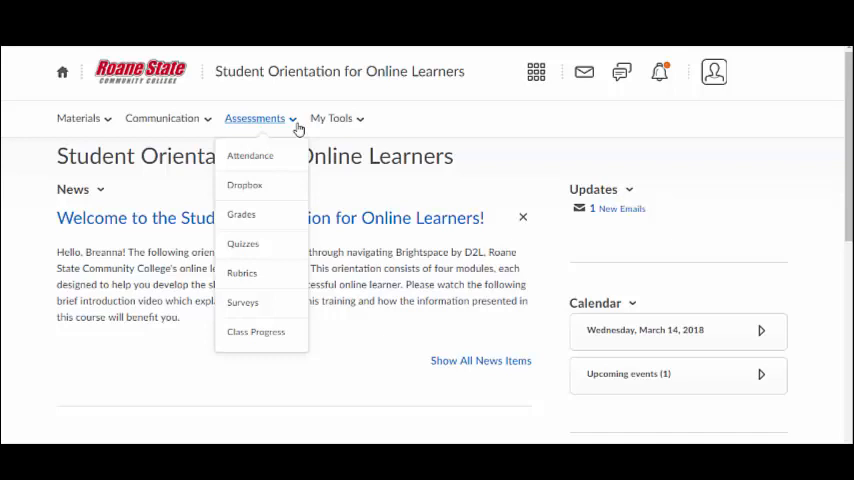
mouse_move(250, 156)
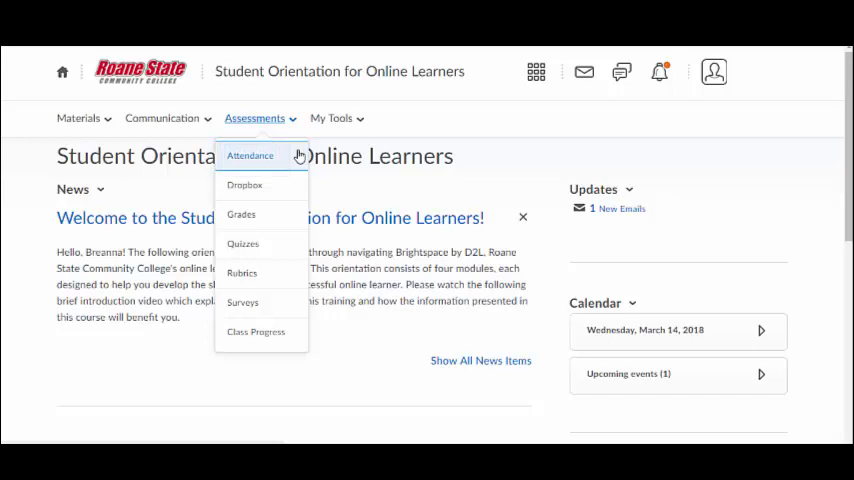
mouse_move(302, 190)
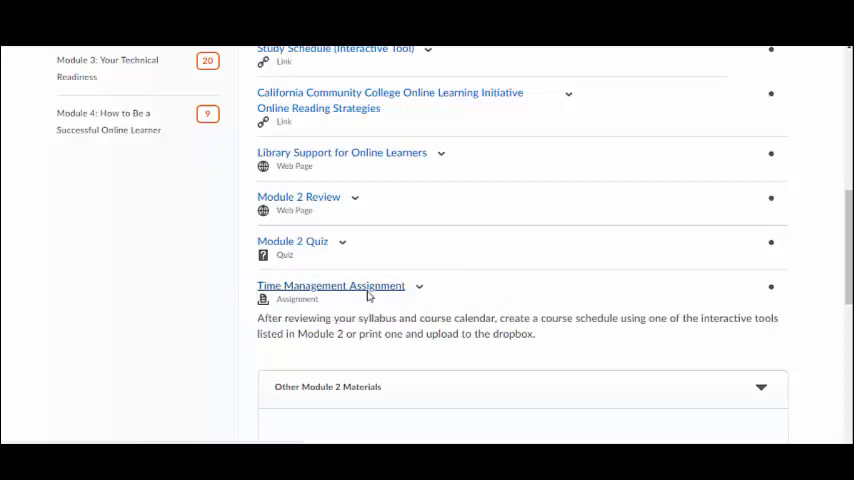
- Attach Assignment.docx (11.3 KB) to the Time Management Assignment submission area without submitting
left_click(332, 284)
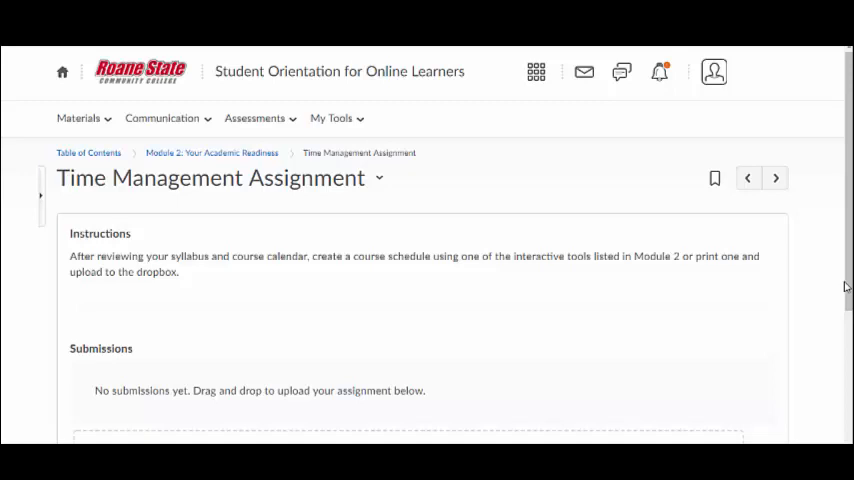
scroll("down", 3)
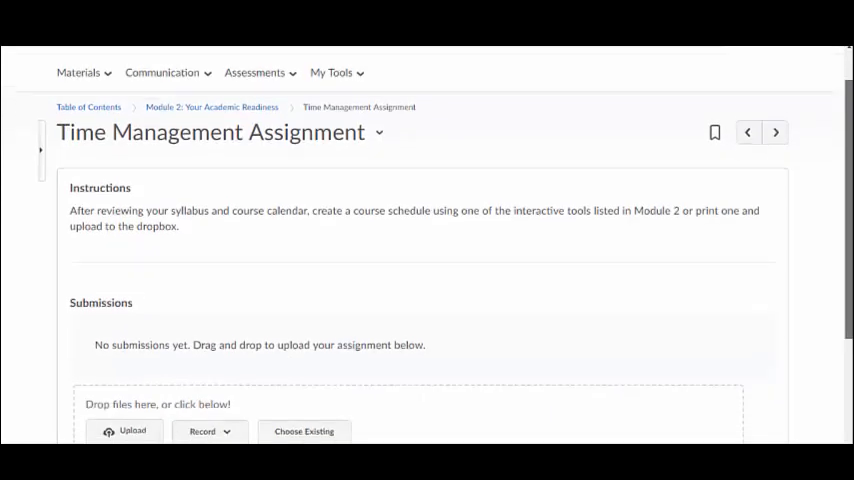
scroll("down", 3)
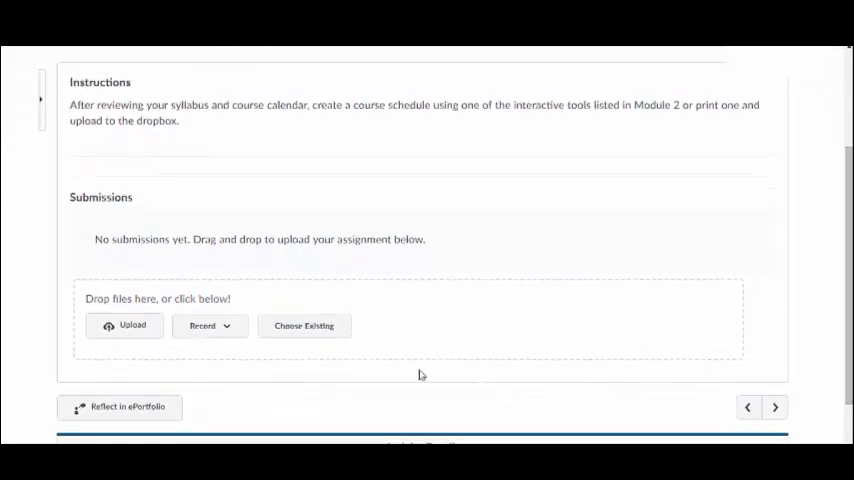
left_click(124, 324)
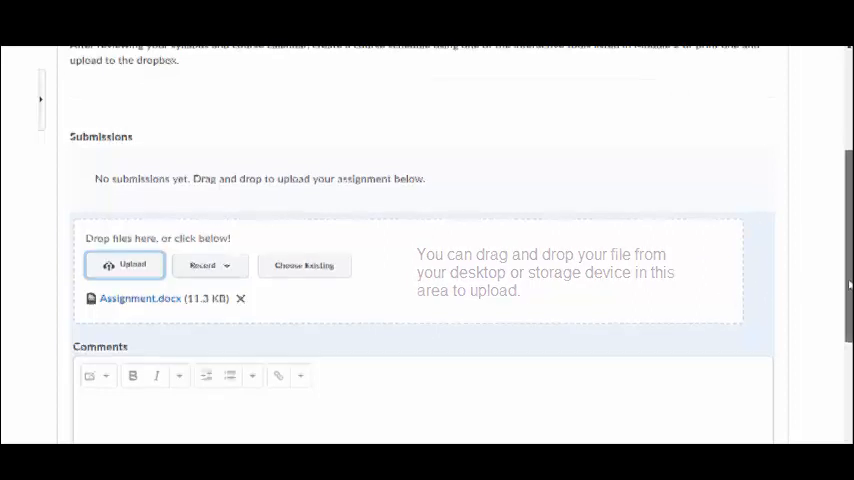
scroll("down", 3)
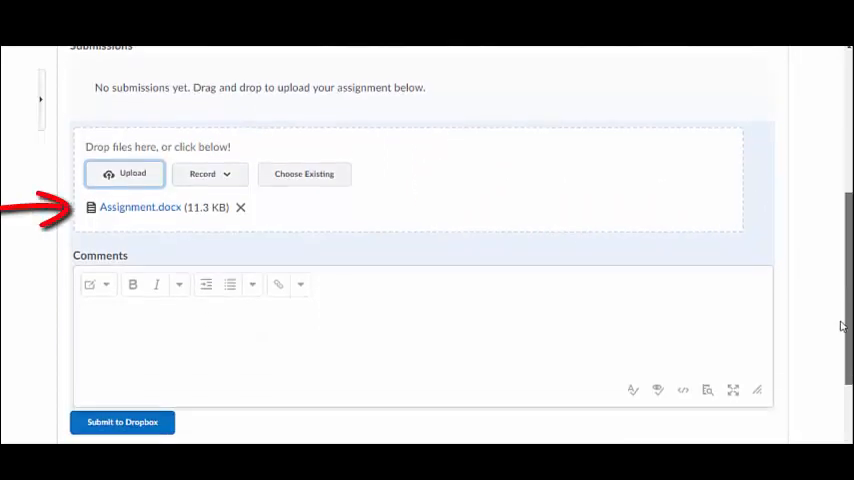
mouse_move(240, 208)
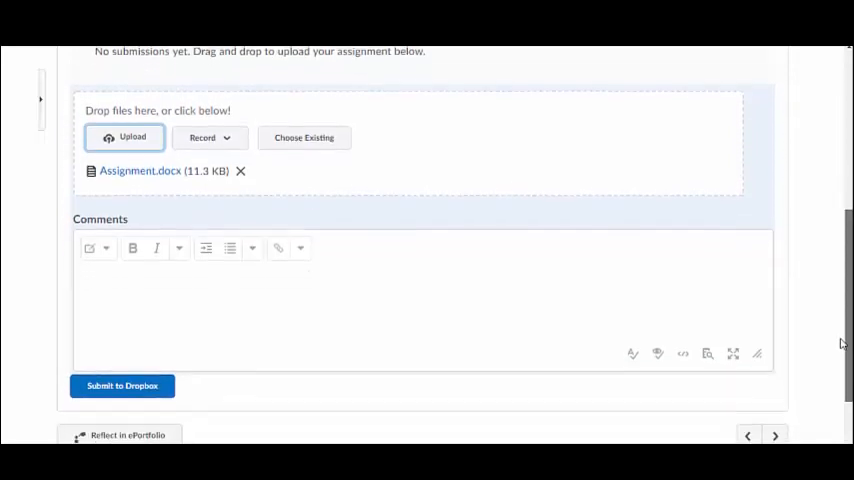
scroll("down", 3)
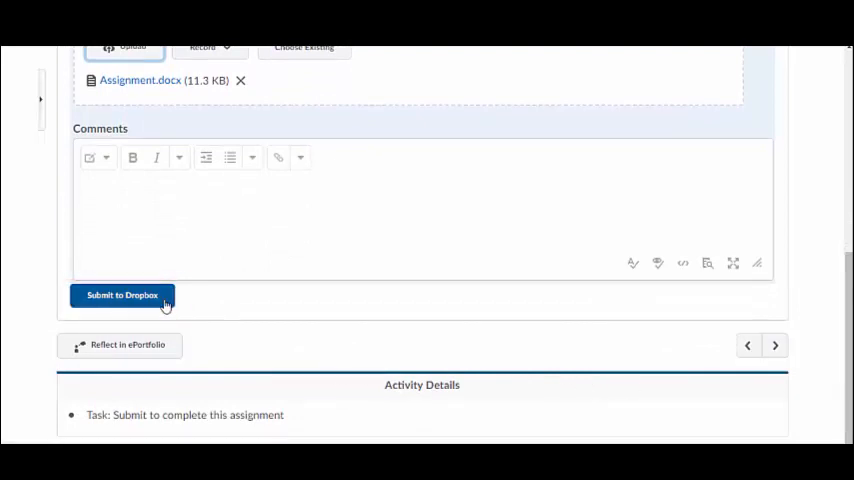
- Submit Assignment.docx to the Time Management Assignment dropbox, dated Mar 14, 2018
left_click(122, 296)
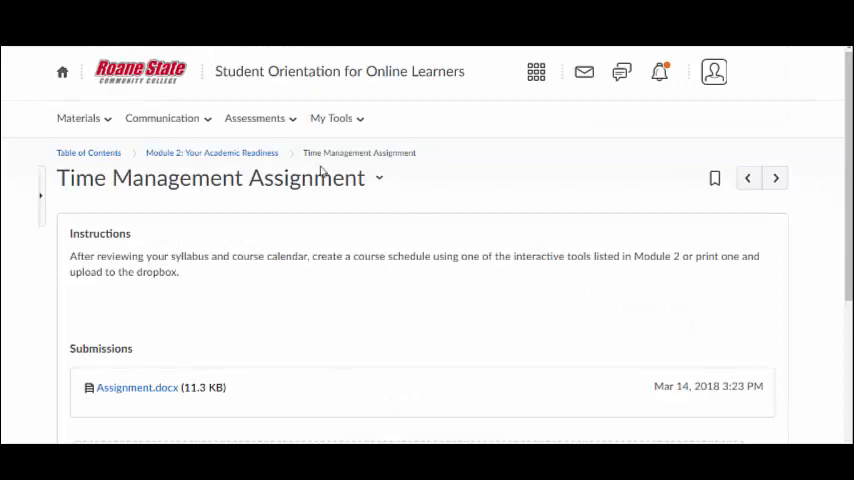
mouse_move(520, 268)
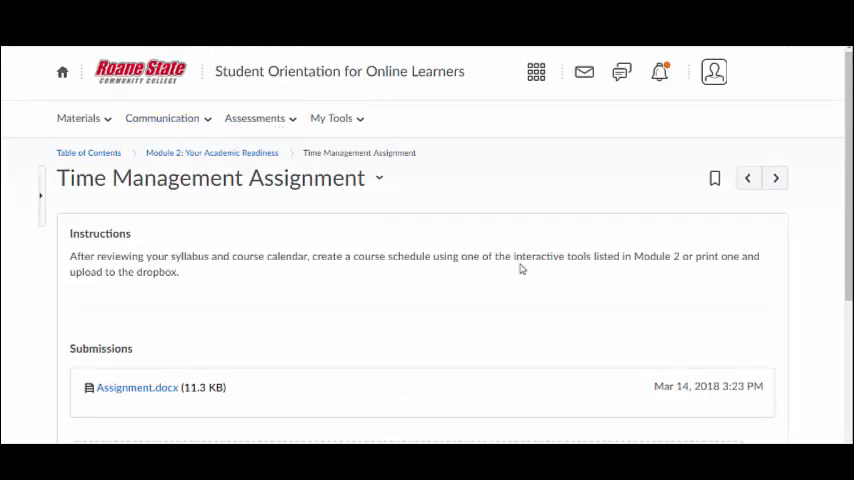
mouse_move(316, 144)
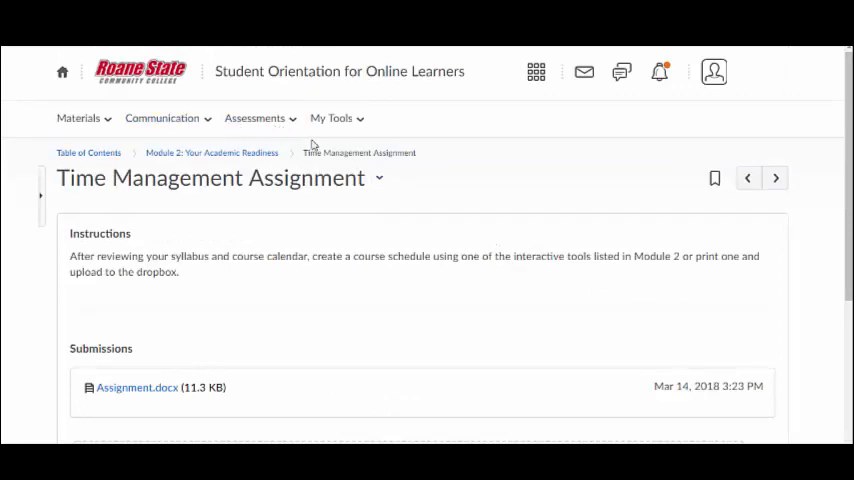
- Go to the Dropbox Folders list, where Time Management Assignment shows 1 submission
left_click(256, 118)
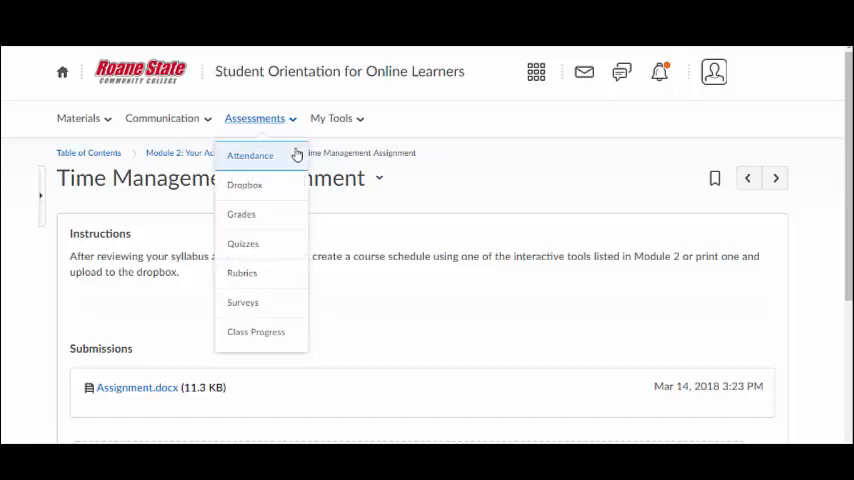
mouse_move(290, 190)
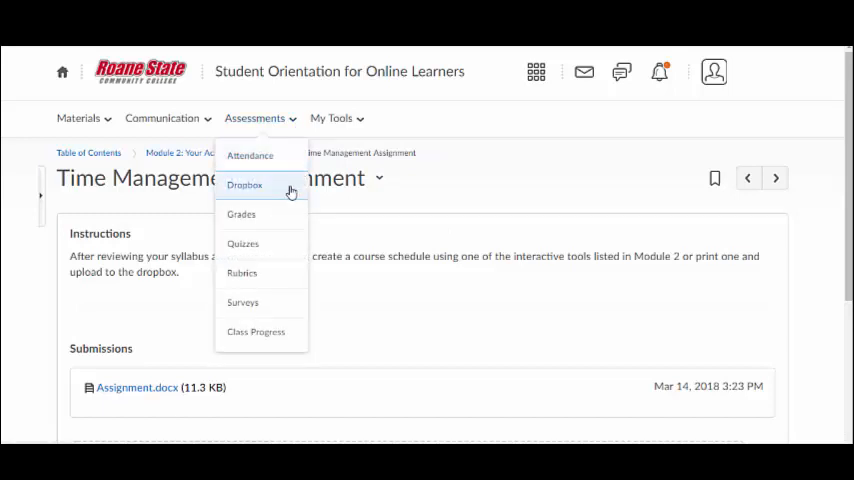
left_click(244, 184)
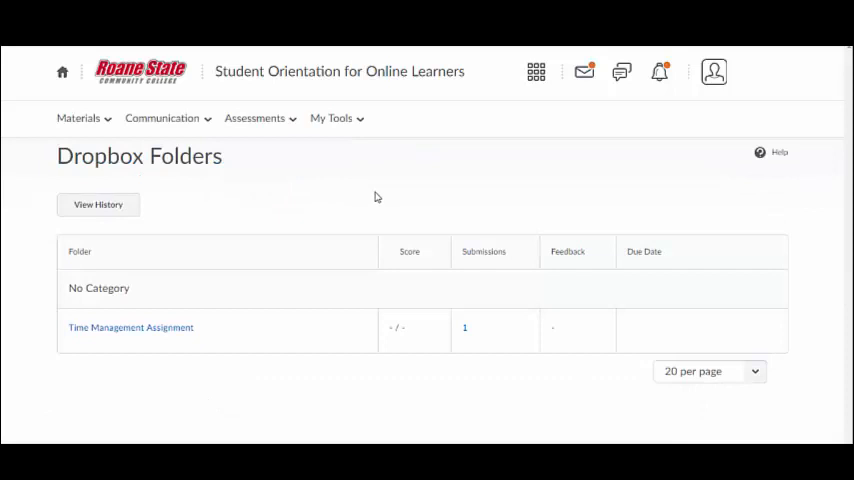
mouse_move(400, 196)
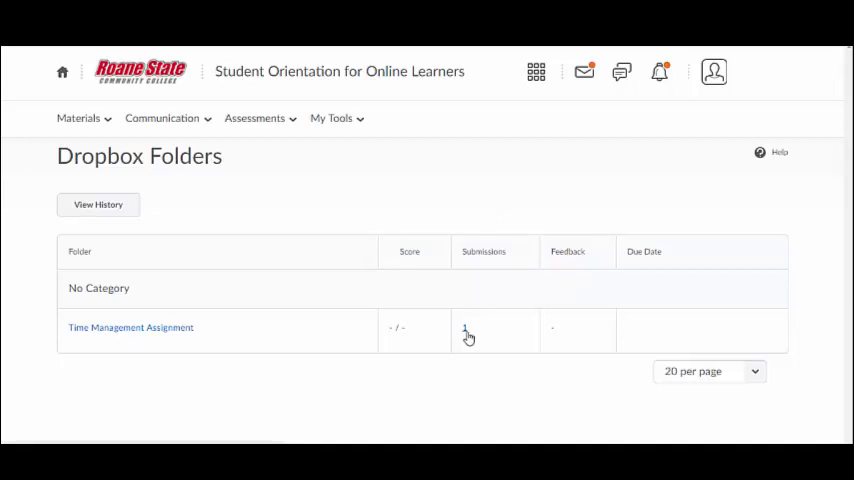
- View the Time Management Assignment submission history listing Assignment.docx submitted Mar 14, 2018
left_click(464, 328)
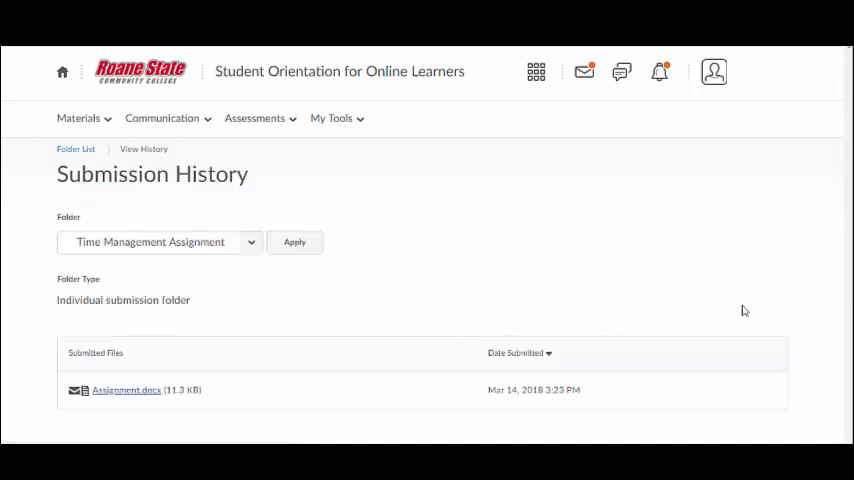
left_click(256, 118)
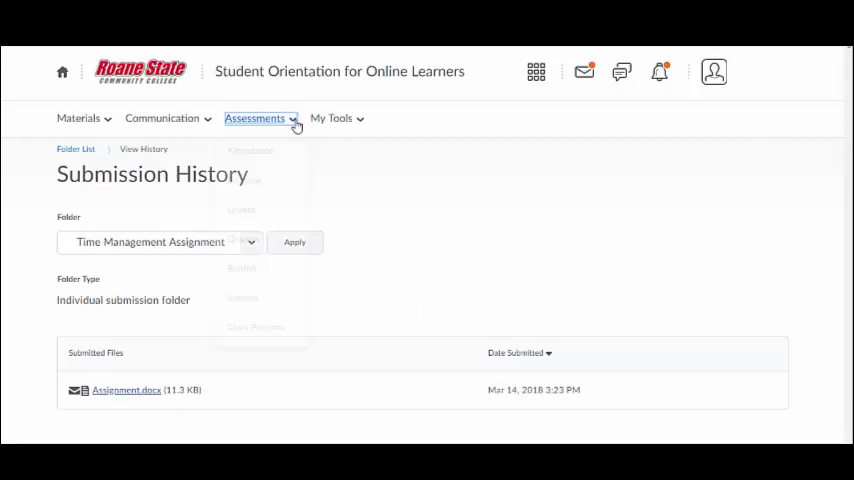
left_click(256, 118)
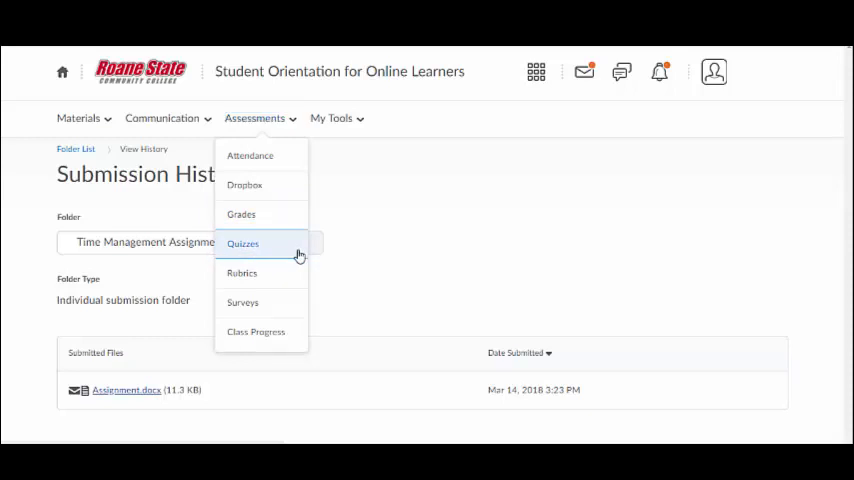
- Go to Quizzes and view the Module 2 Quiz summary with availability, time allowed and attempts
left_click(242, 244)
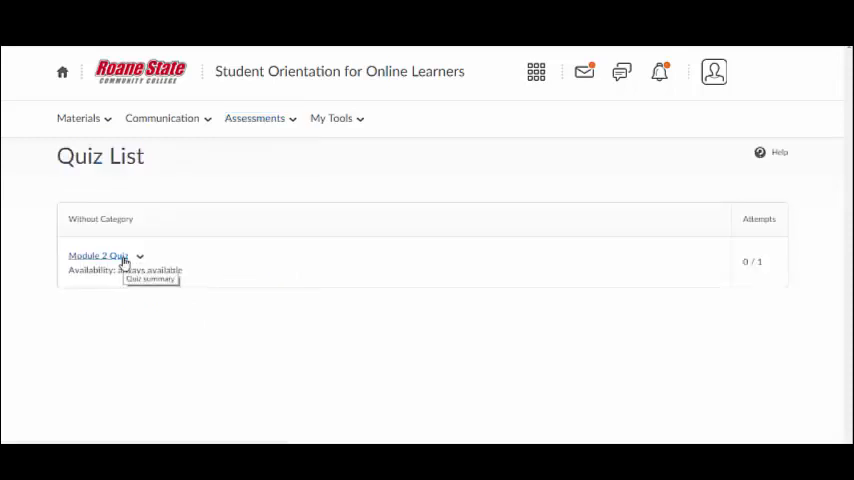
left_click(150, 278)
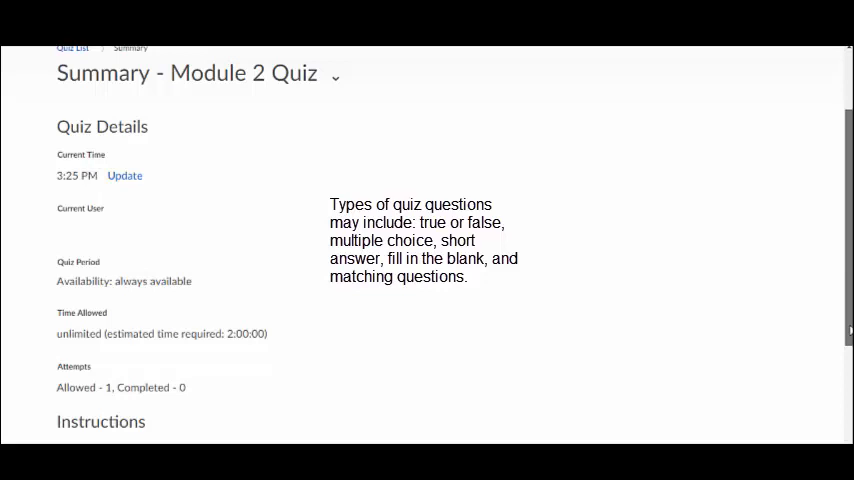
left_click(256, 118)
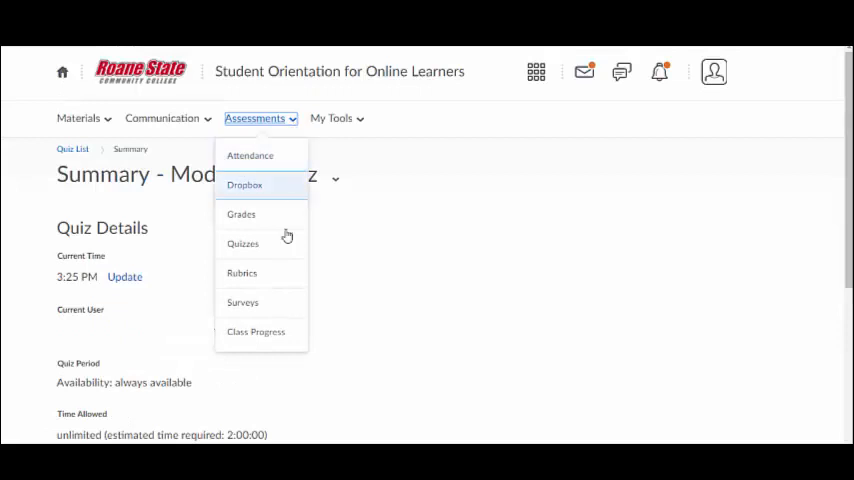
mouse_move(242, 272)
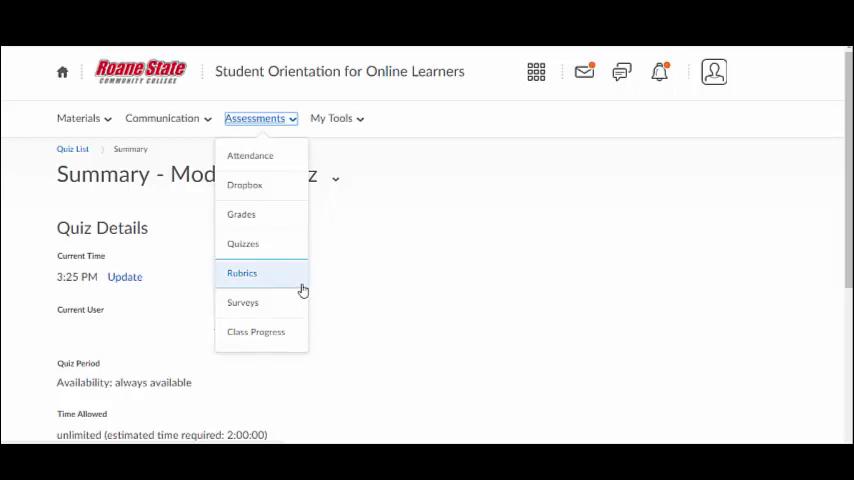
mouse_move(242, 302)
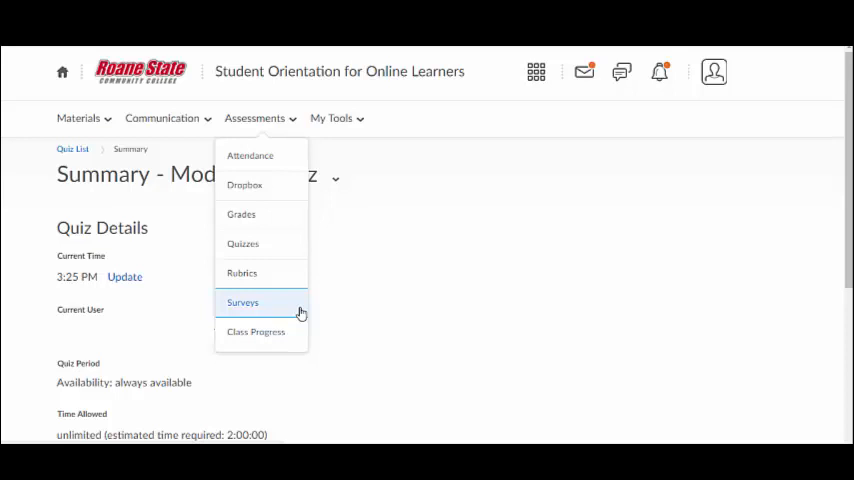
- Choose Surveys, landing on Module 4 content with the Student Orientation Course Feedback survey
left_click(242, 302)
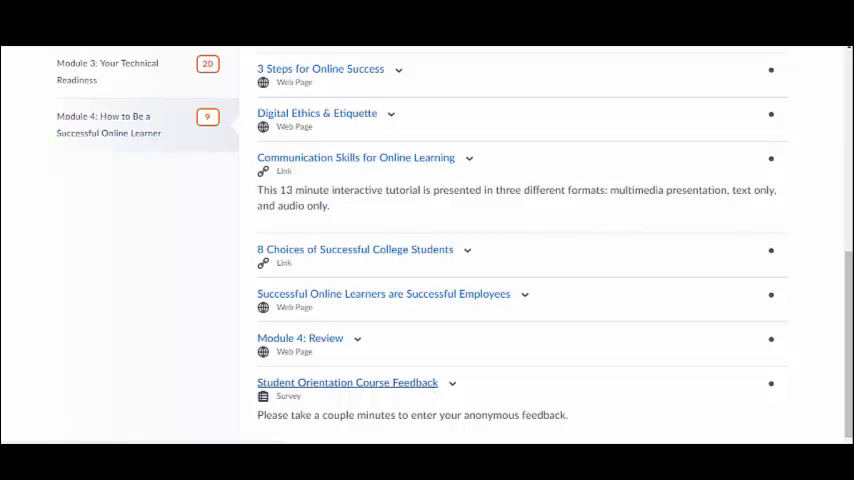
- View the Student Orientation Course Feedback survey questions, then return to the Assessments tools list
left_click(348, 382)
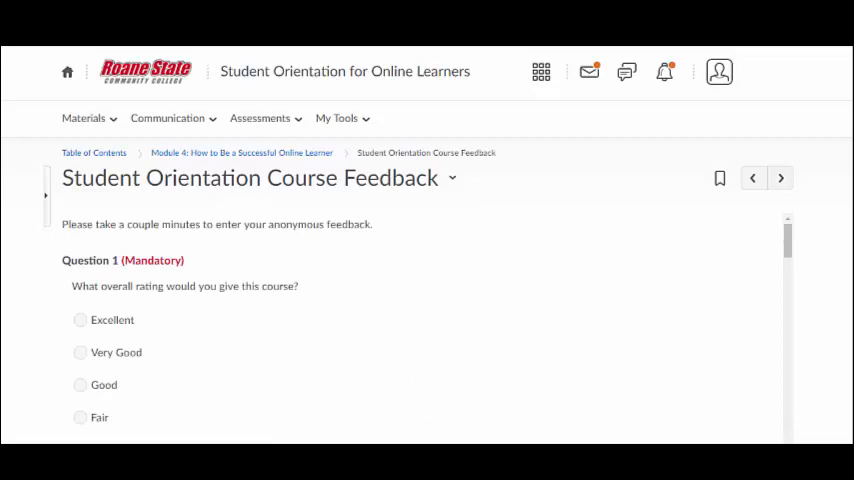
scroll("down", 3)
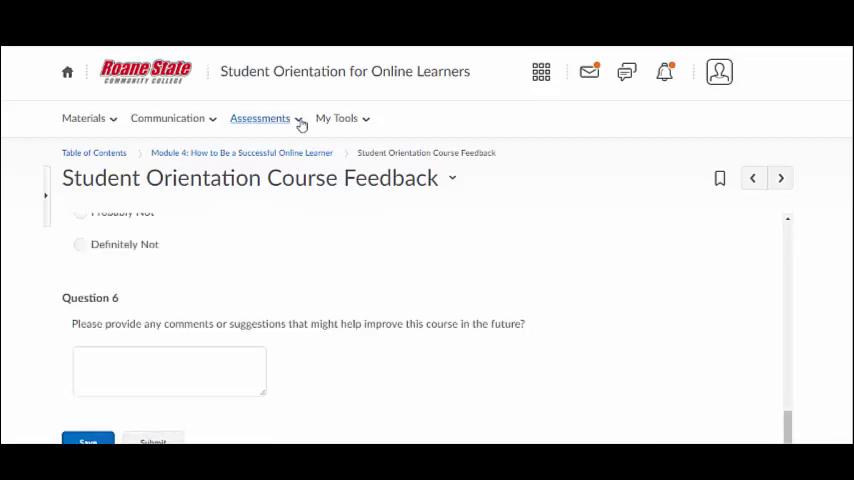
left_click(260, 118)
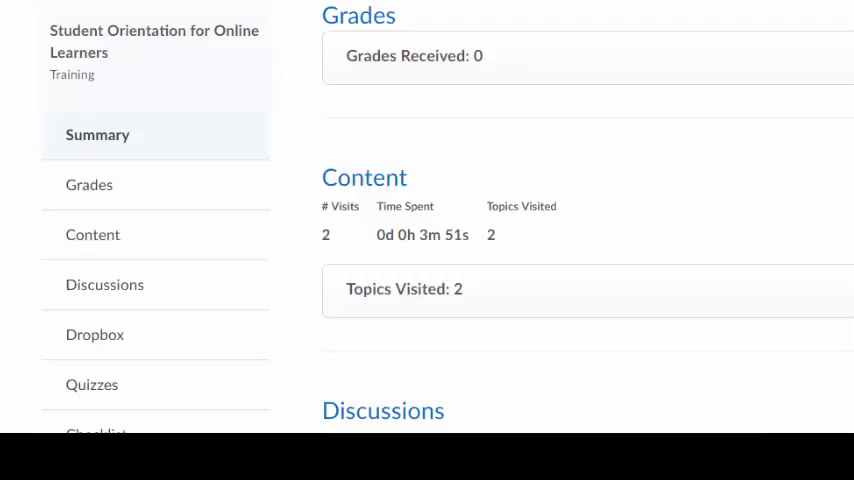
- Scroll the Class Progress summary to the Discussions stats: 1 thread created, 1 post authored
scroll("down", 3)
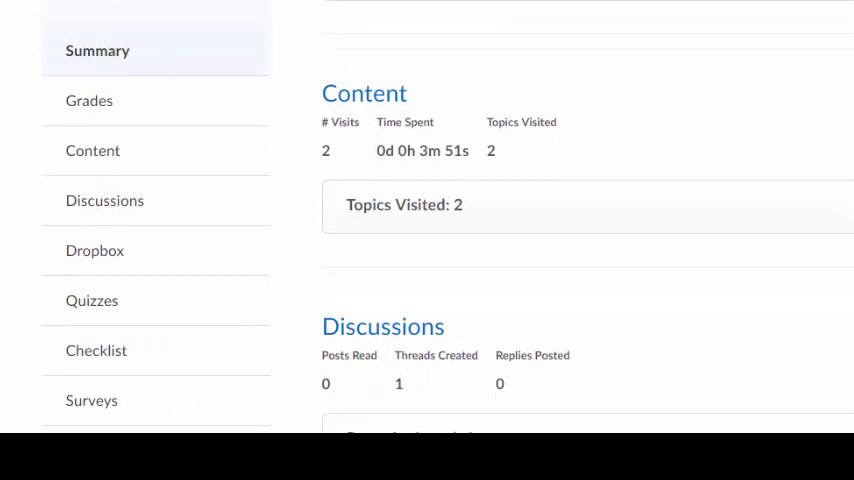
scroll("down", 3)
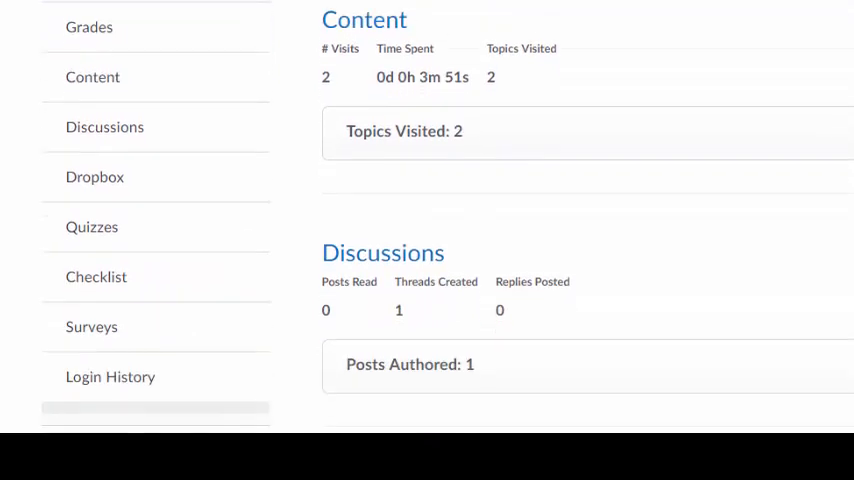